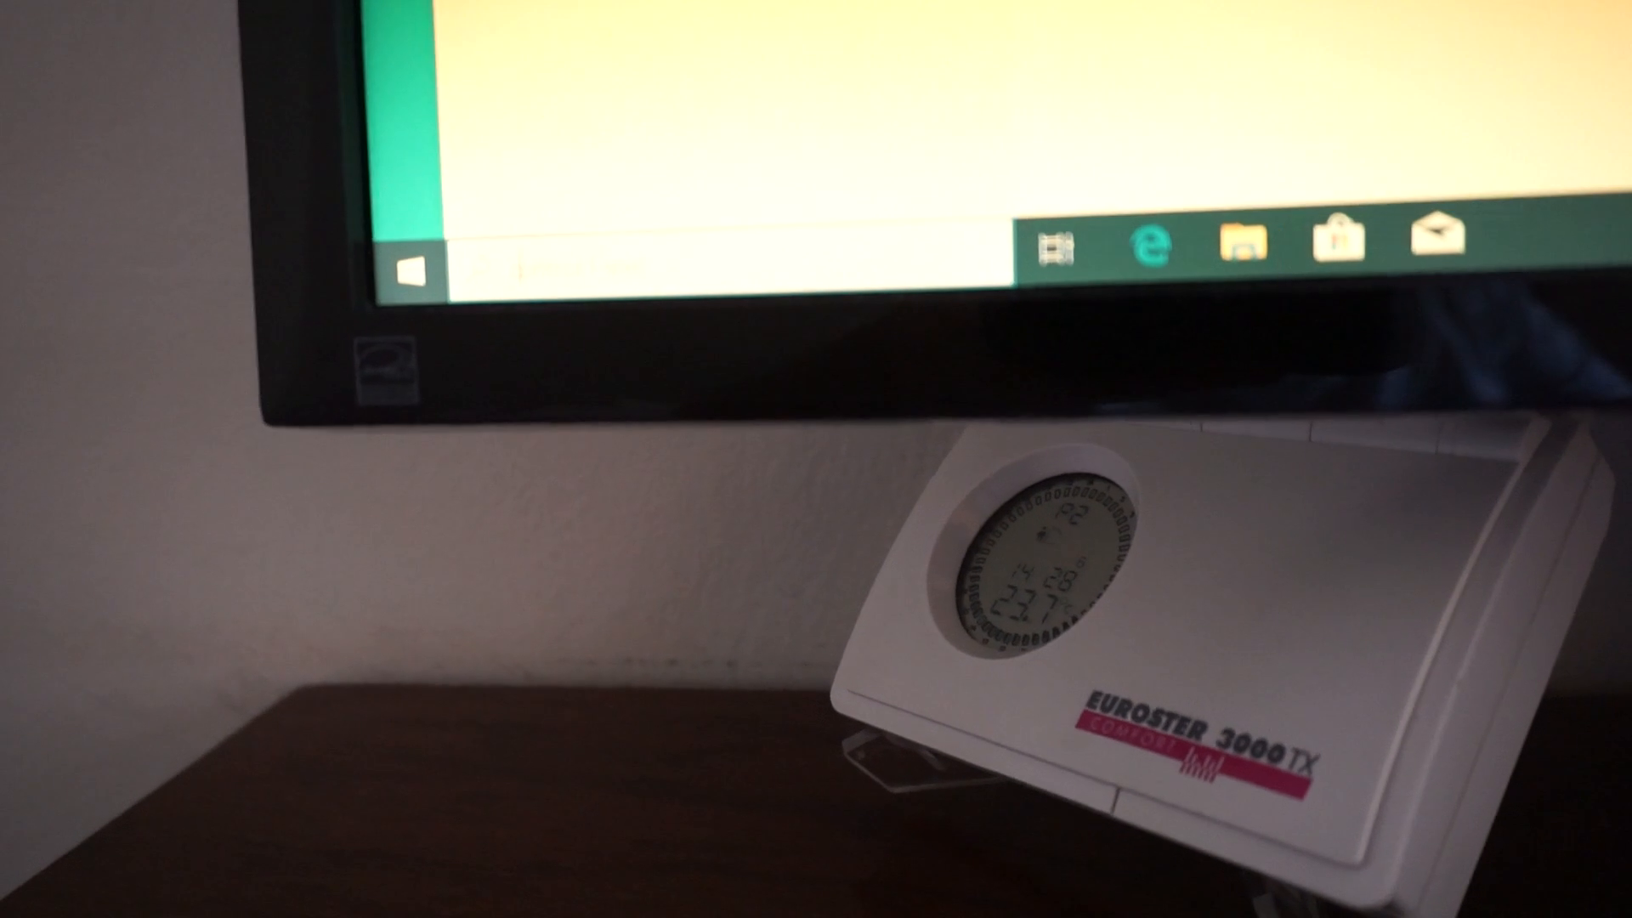
# Search Start for 'cmd' and show the Command Prompt result's context menu
pyautogui.write('cmd')
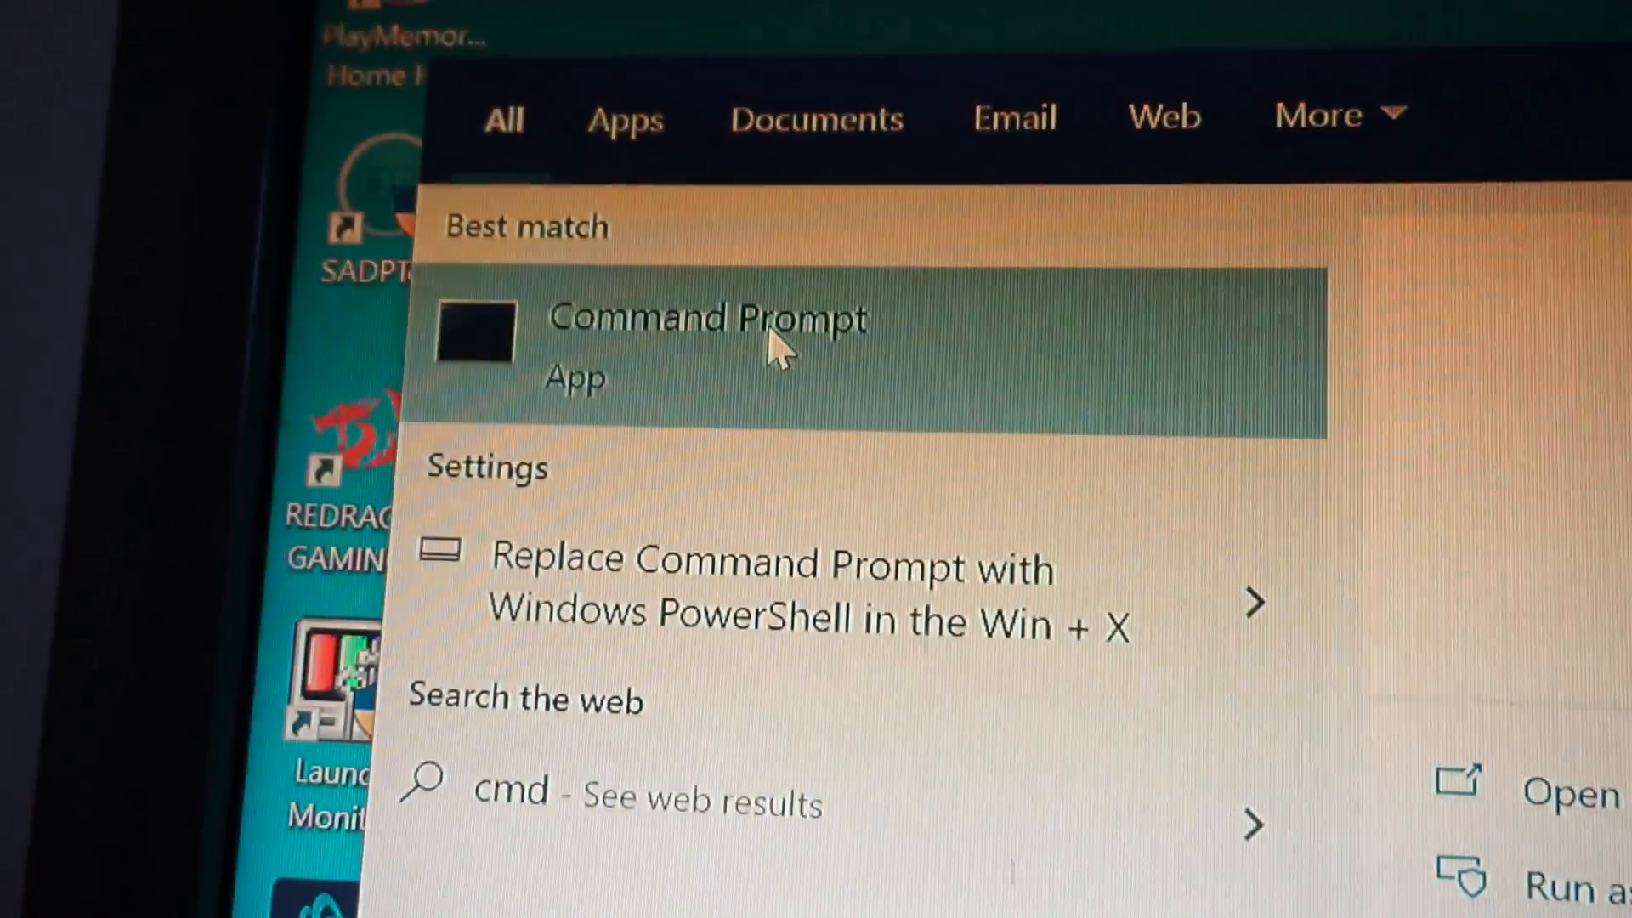
pyautogui.rightClick(708, 334)
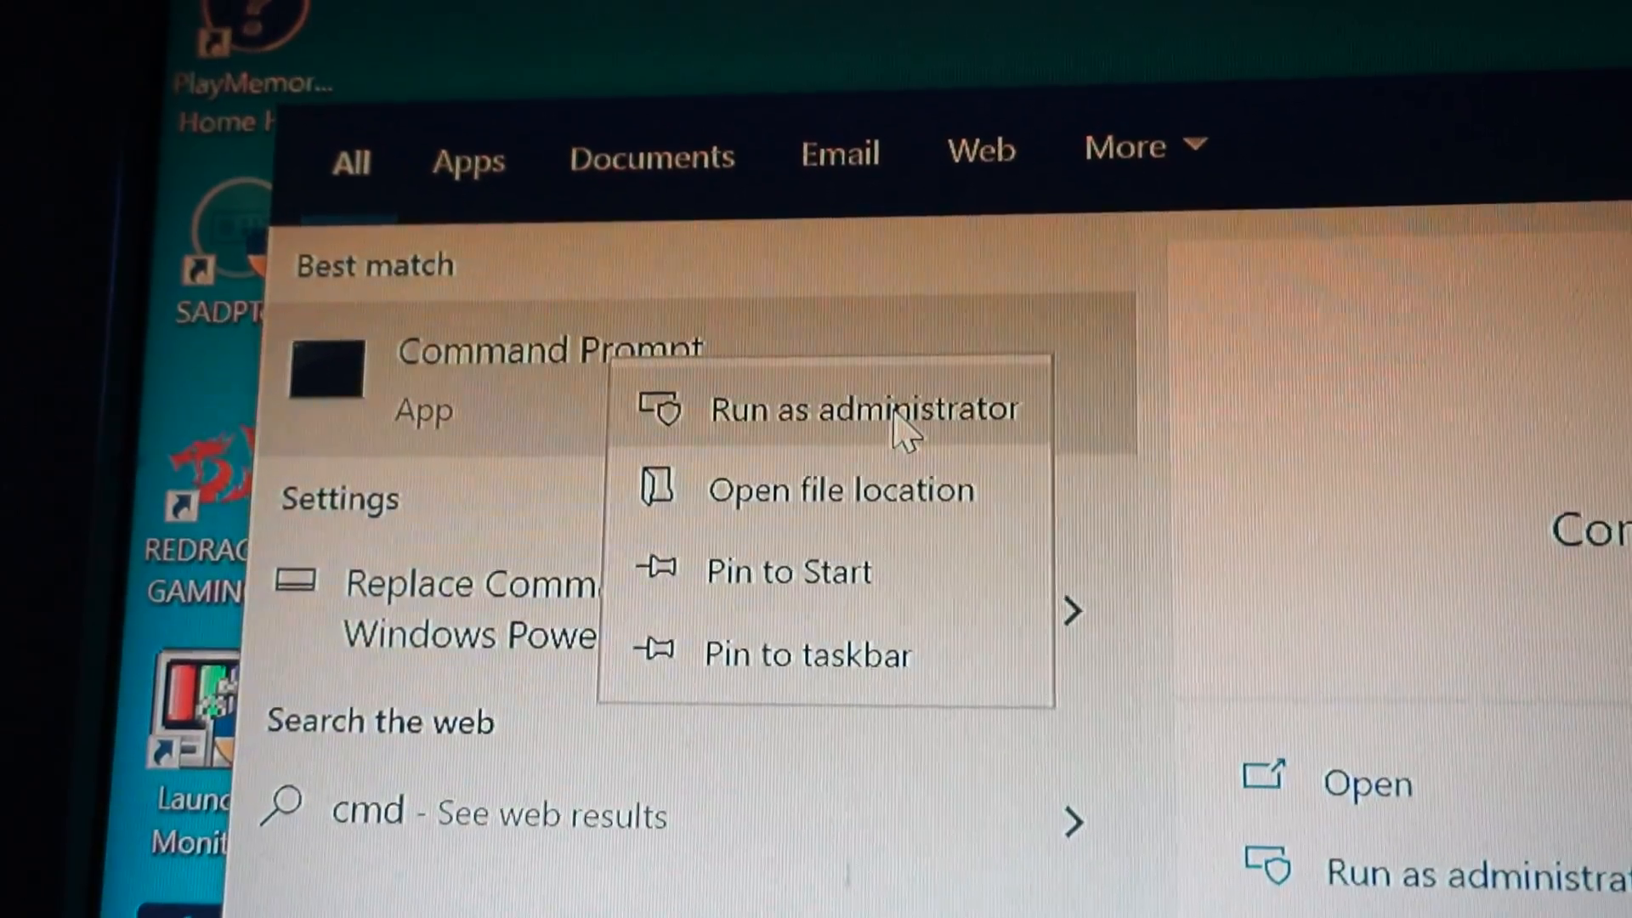
# Run Command Prompt as administrator, opening at the system32 prompt
pyautogui.click(866, 408)
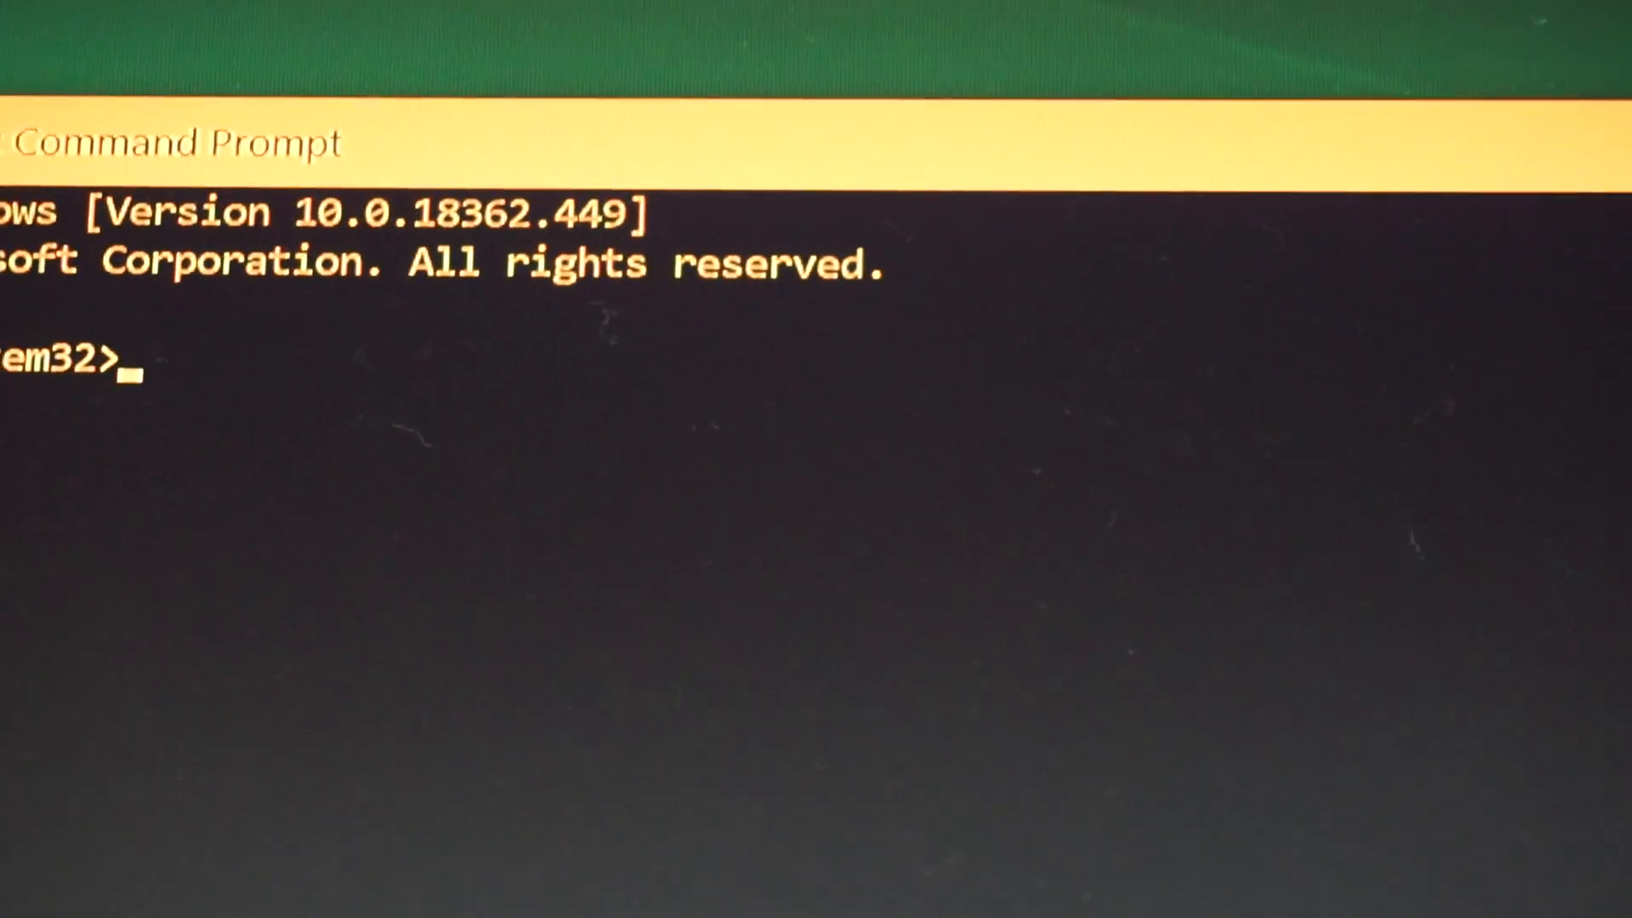
# Type the chkdsk /f command at the system32 prompt without running it
pyautogui.write('chkd')
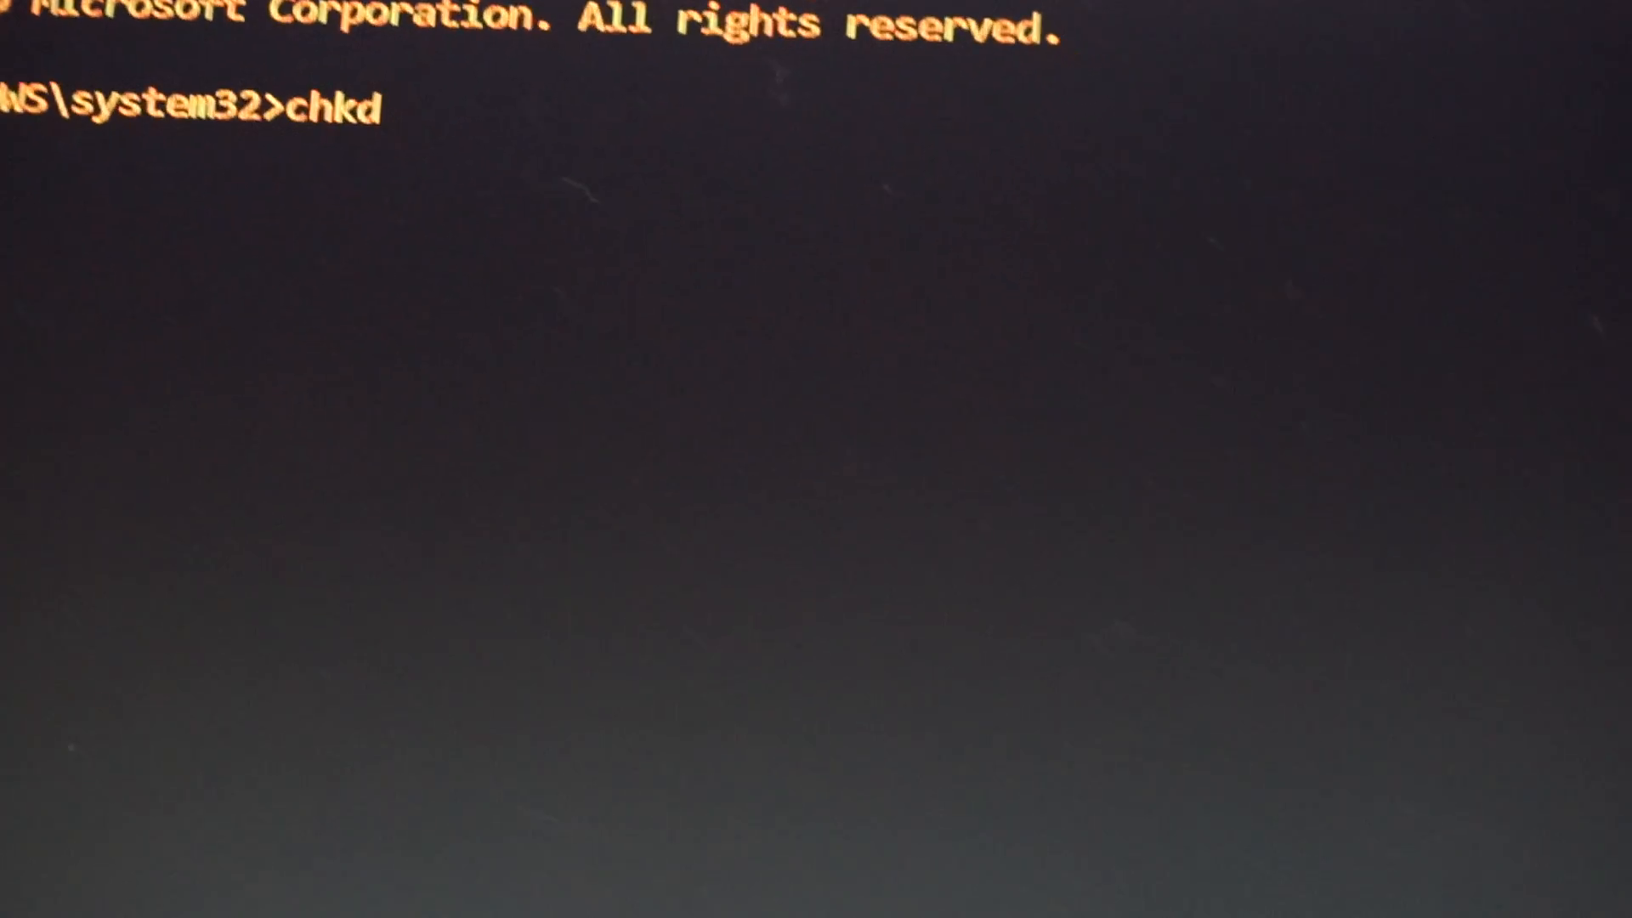
pyautogui.write('ak')
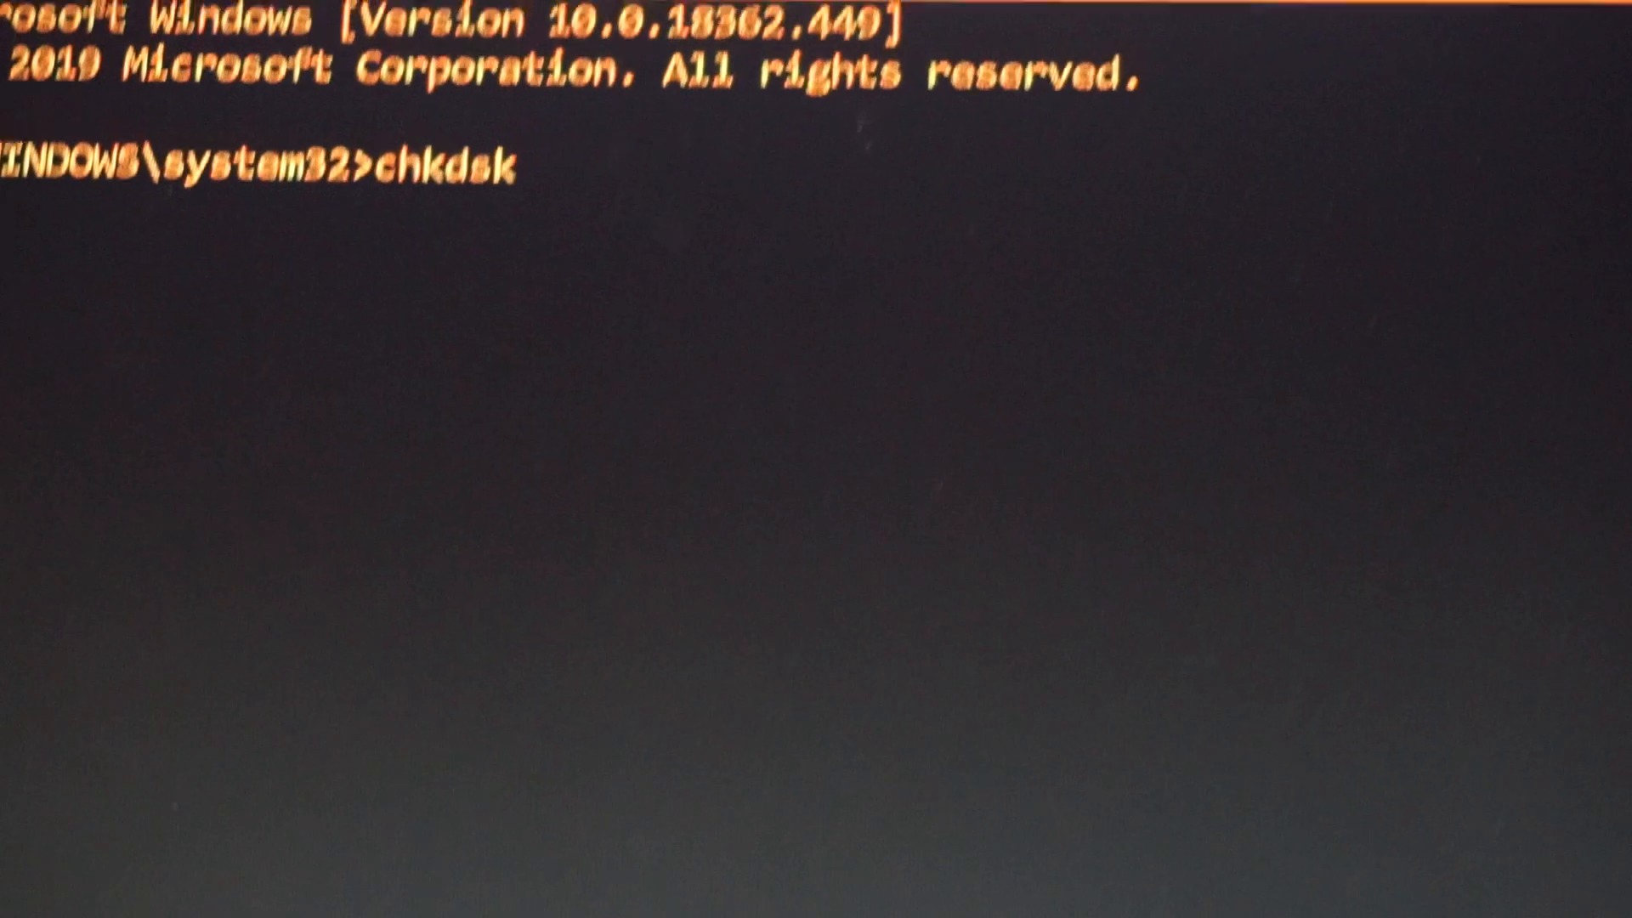
pyautogui.write('/f')
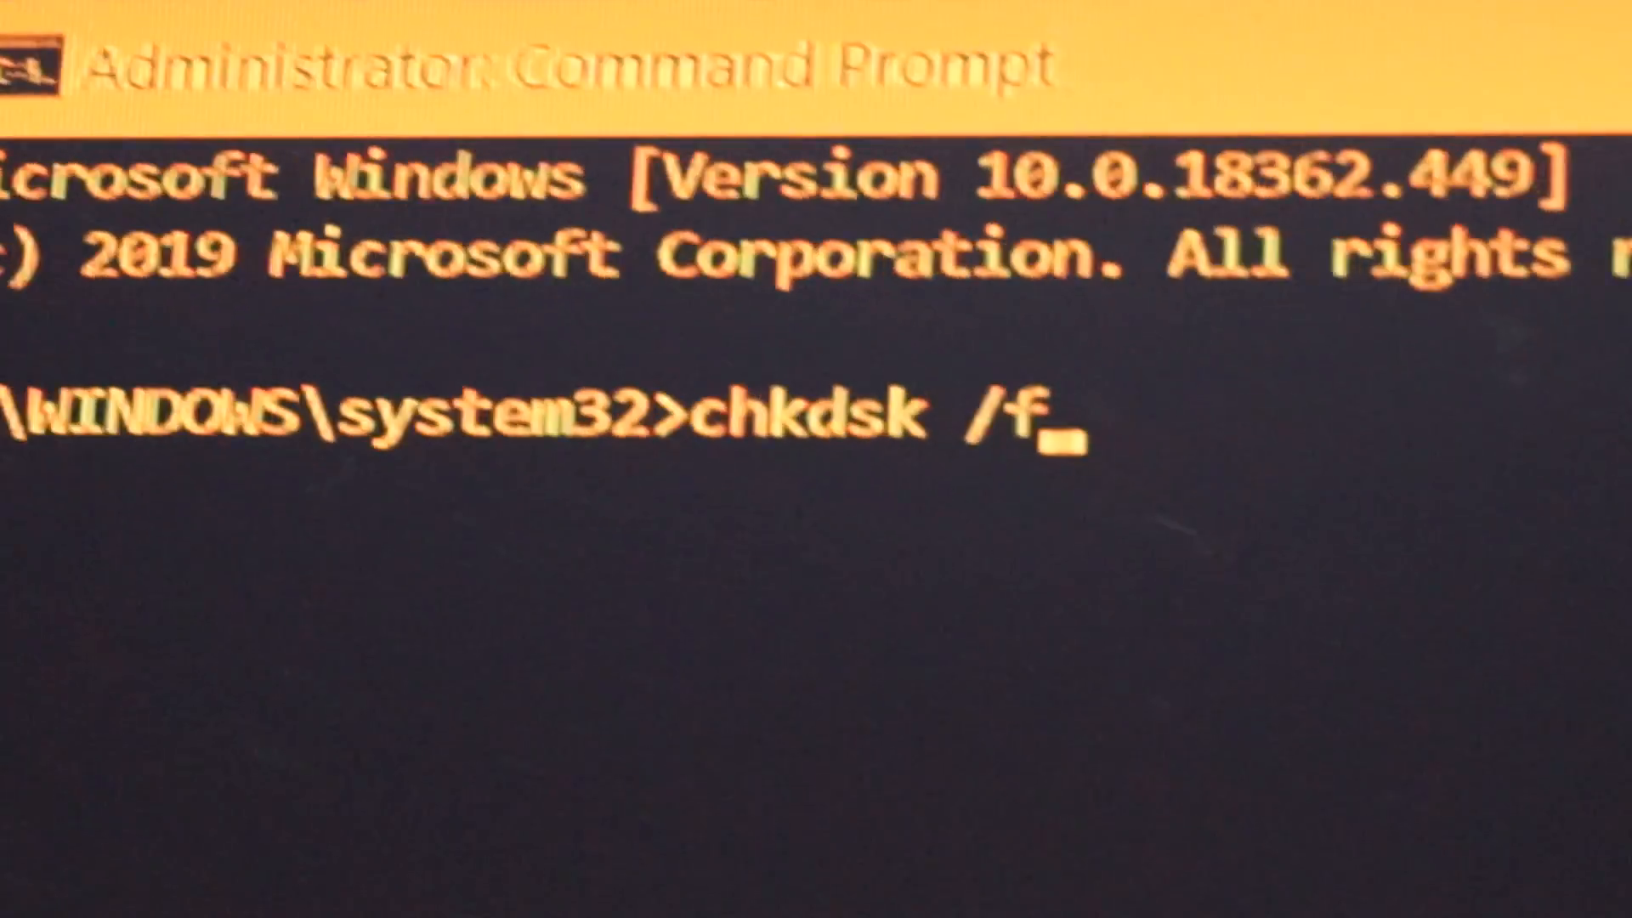